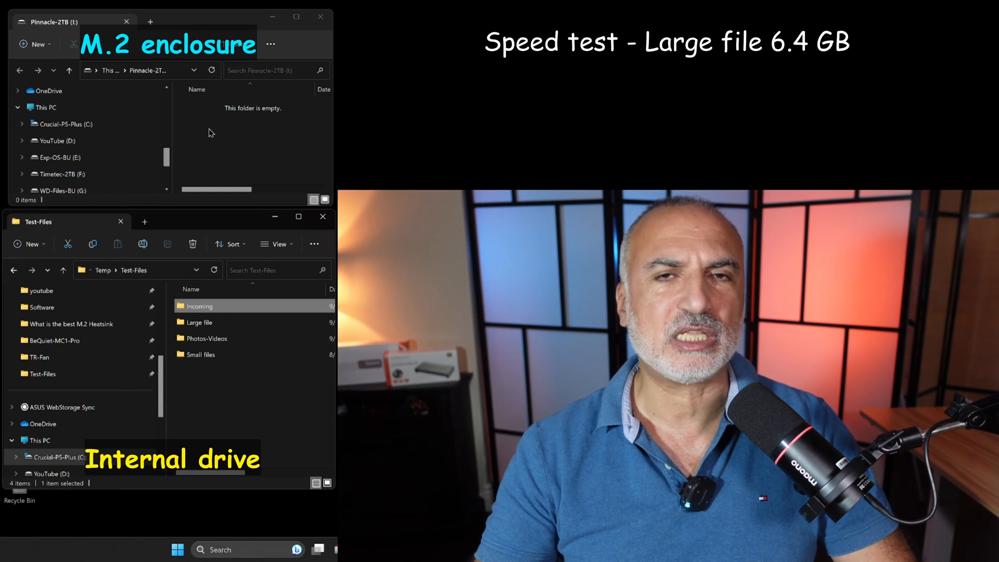
mouse_move(199, 322)
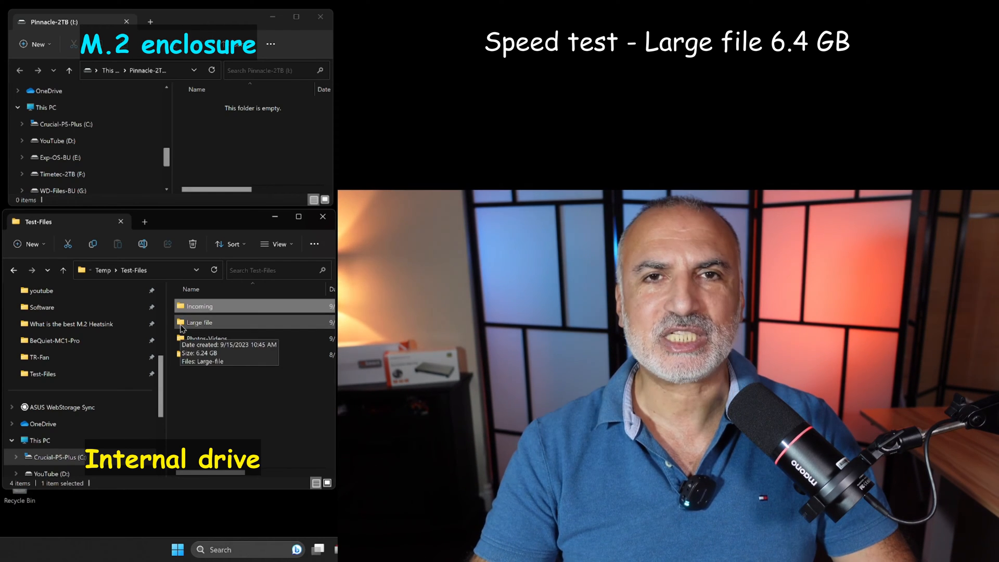
- Copy the 6.24 GB Large file folder onto Pinnacle-2TB (I:) and let it finish
left_click_drag(199, 322, 205, 125)
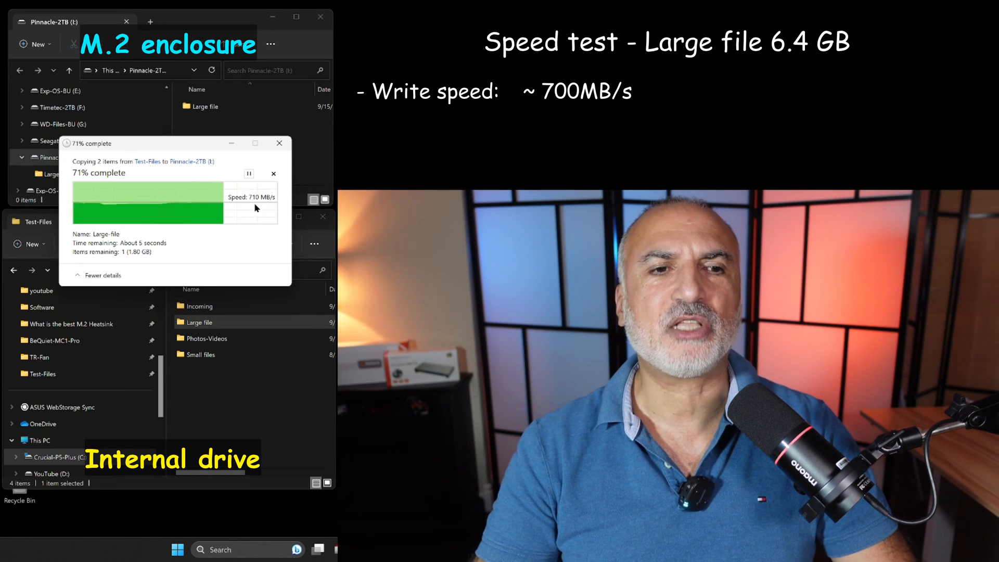
mouse_move(241, 425)
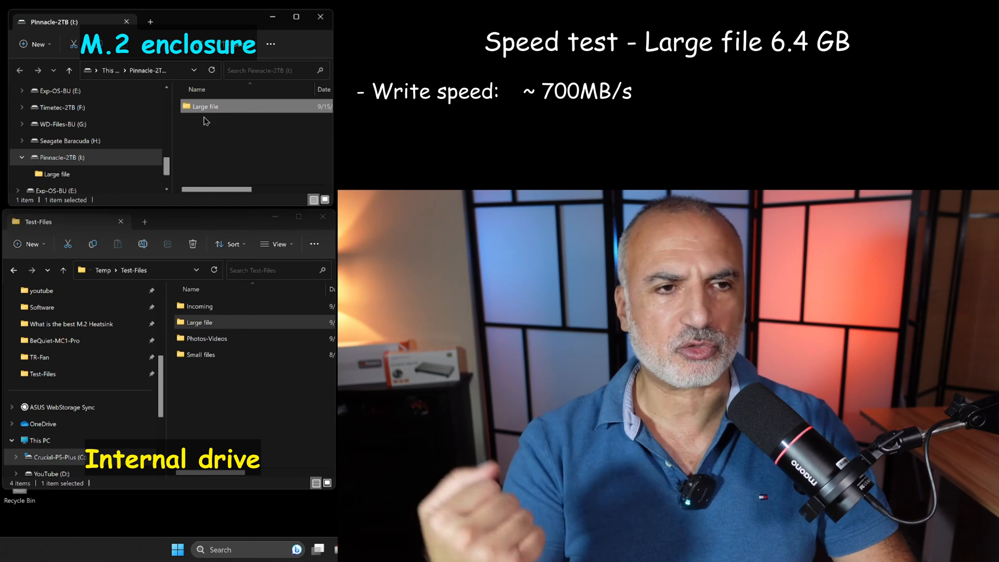
mouse_move(192, 106)
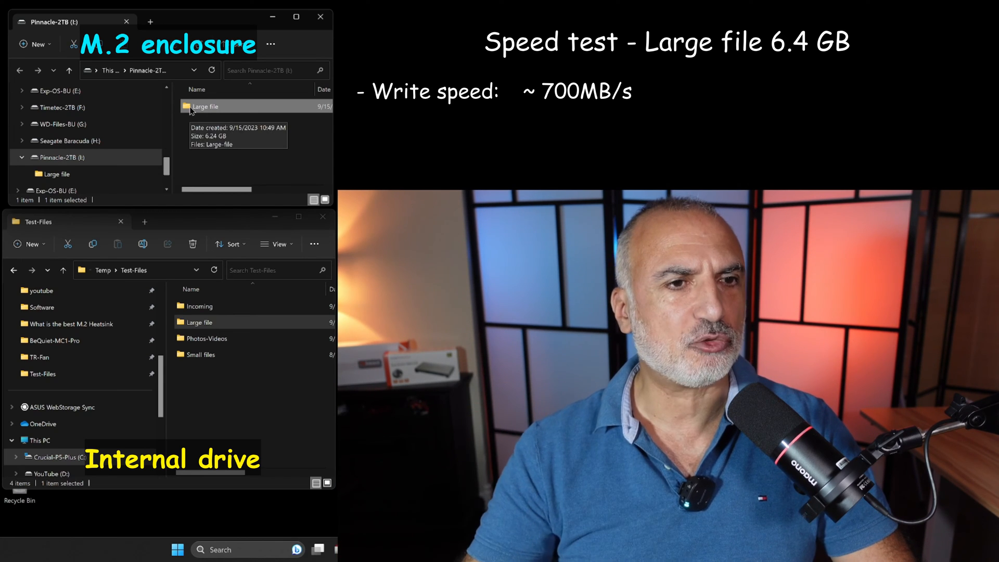
left_click_drag(204, 106, 204, 281)
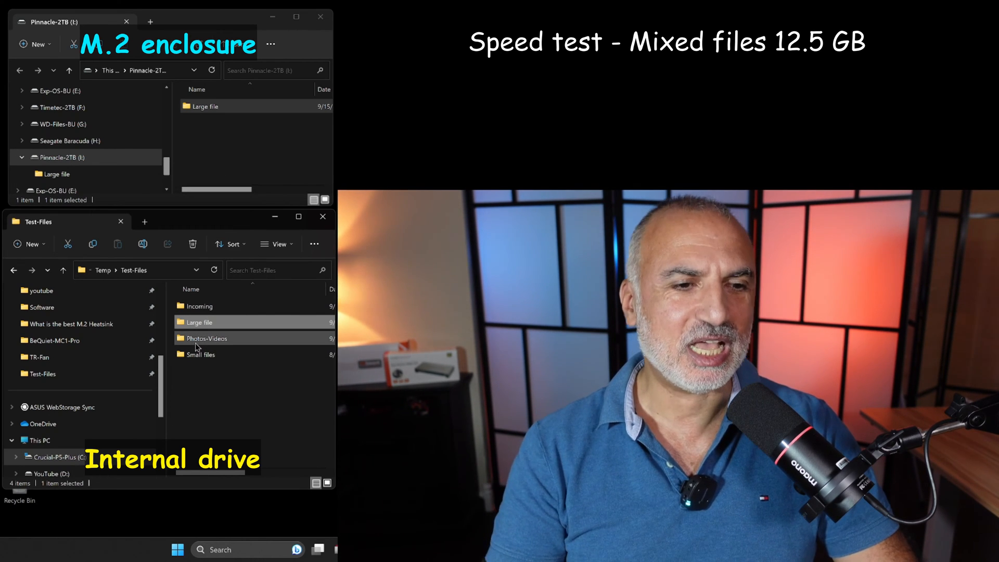
mouse_move(200, 355)
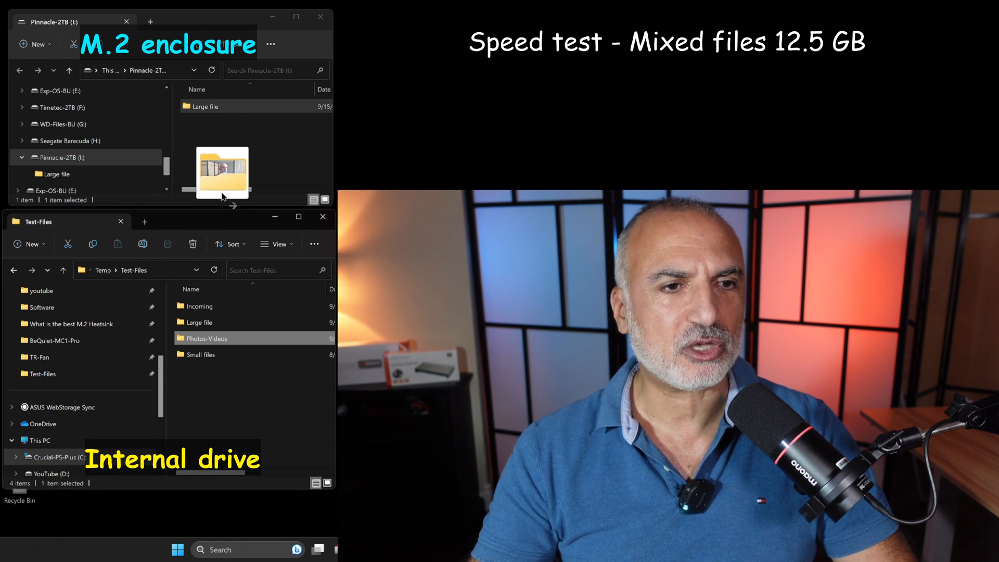
- Copy the Photos-Videos folder from Test-Files onto Pinnacle-2TB (I:), about 550 MB/s
left_click_drag(222, 171, 214, 137)
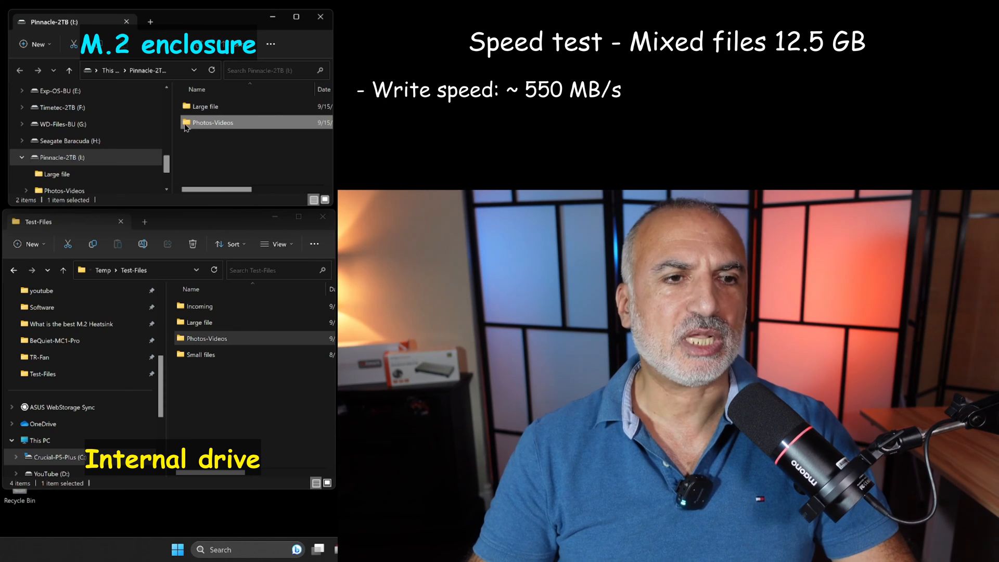
- Drag the copied Photos-Videos folder from Pinnacle-2TB to the Recycle Bin
left_click_drag(213, 122, 193, 136)
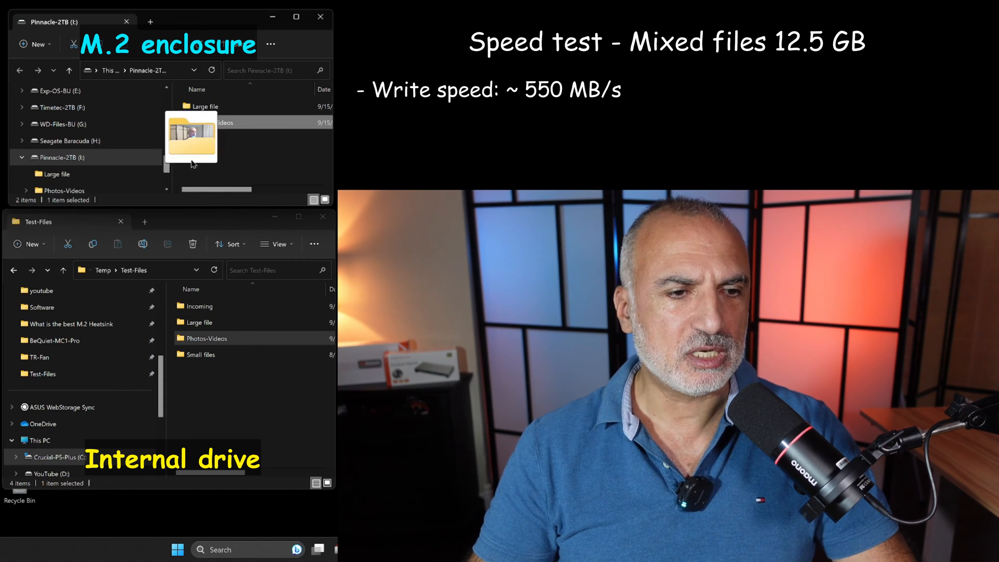
left_click_drag(191, 137, 199, 275)
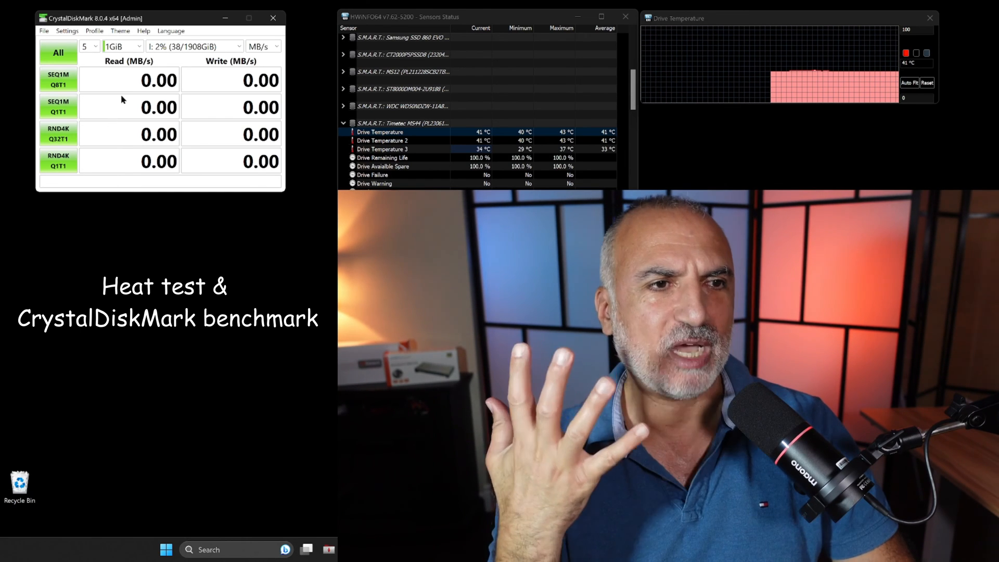
mouse_move(126, 51)
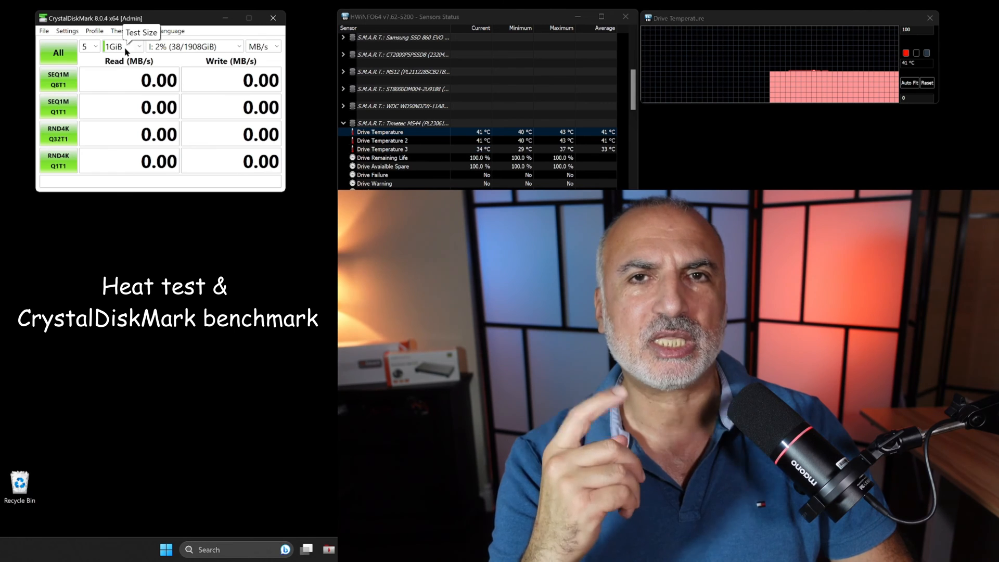
- Set CrystalDiskMark's test size to 2GiB for drive I:
left_click(138, 46)
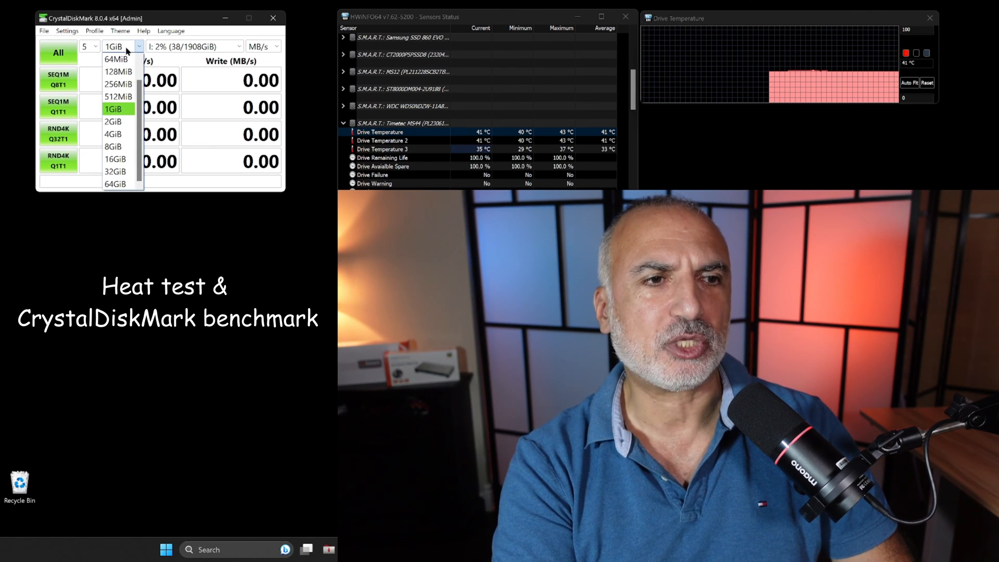
left_click(114, 121)
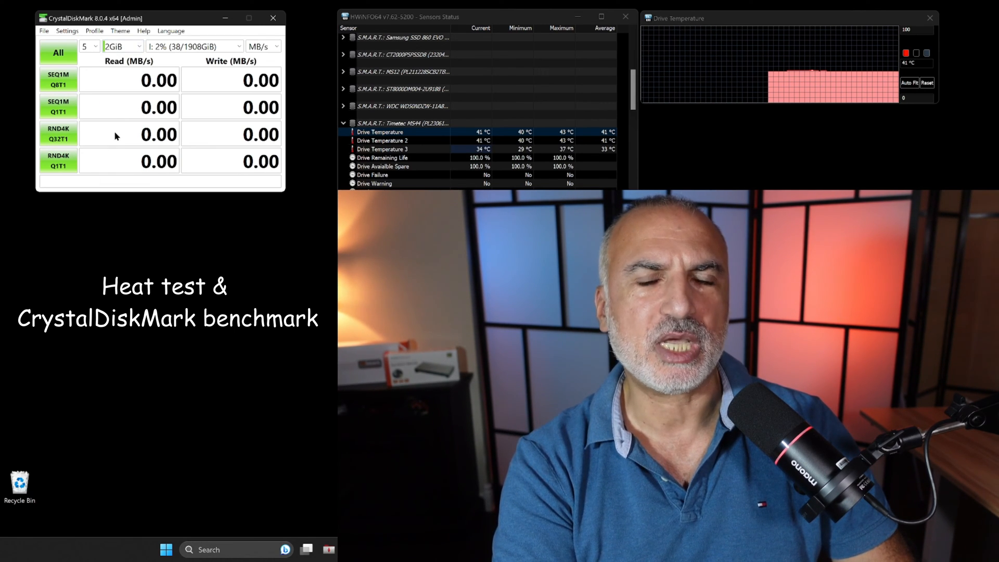
left_click(58, 53)
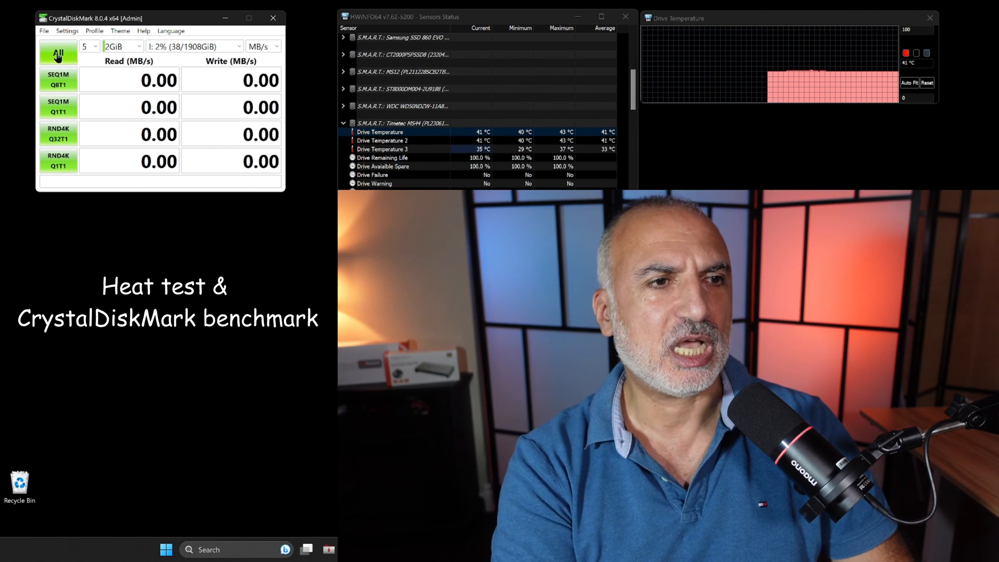
- Run all benchmarks on I:, reaching 971.56 MB/s sequential read and 889.65 MB/s write
left_click(58, 52)
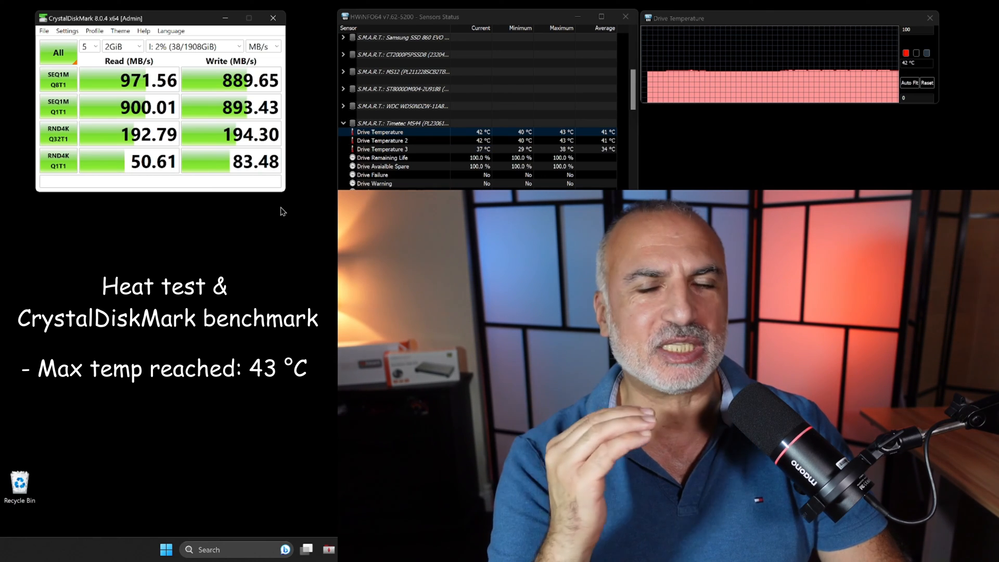
mouse_move(301, 208)
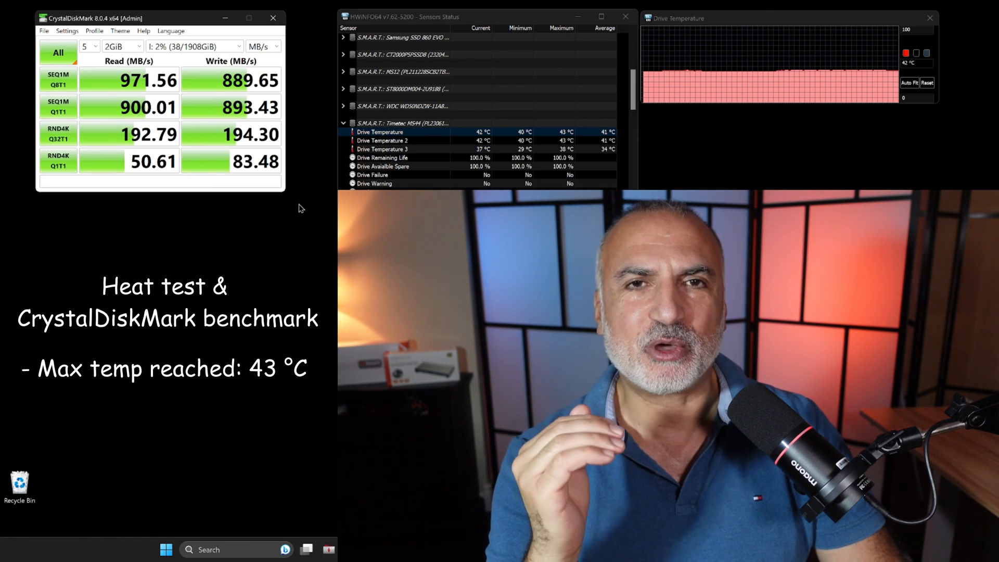